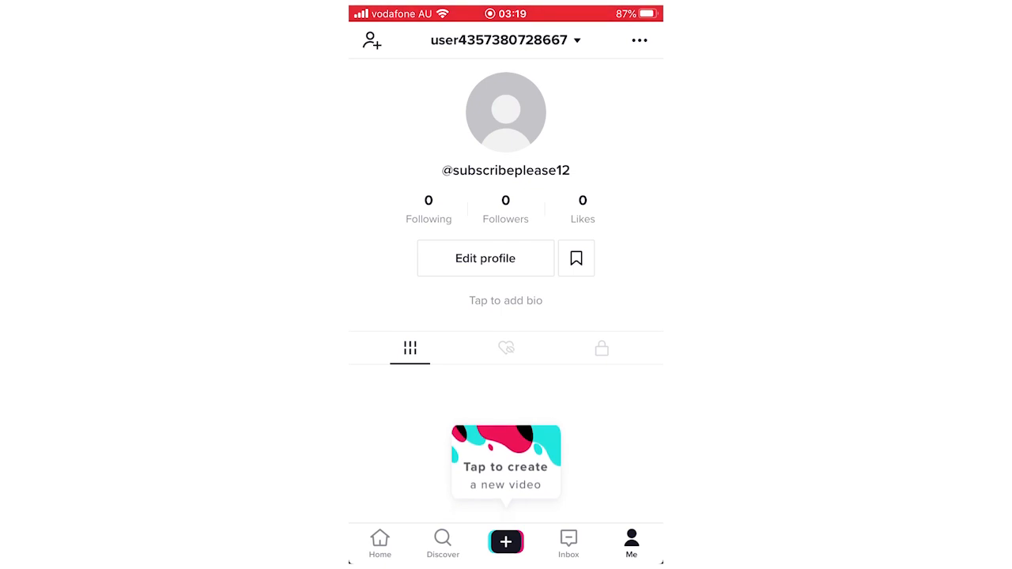
Leave the empty TikTok profile and search the App Store for 'Vpn'.
left_click(639, 40)
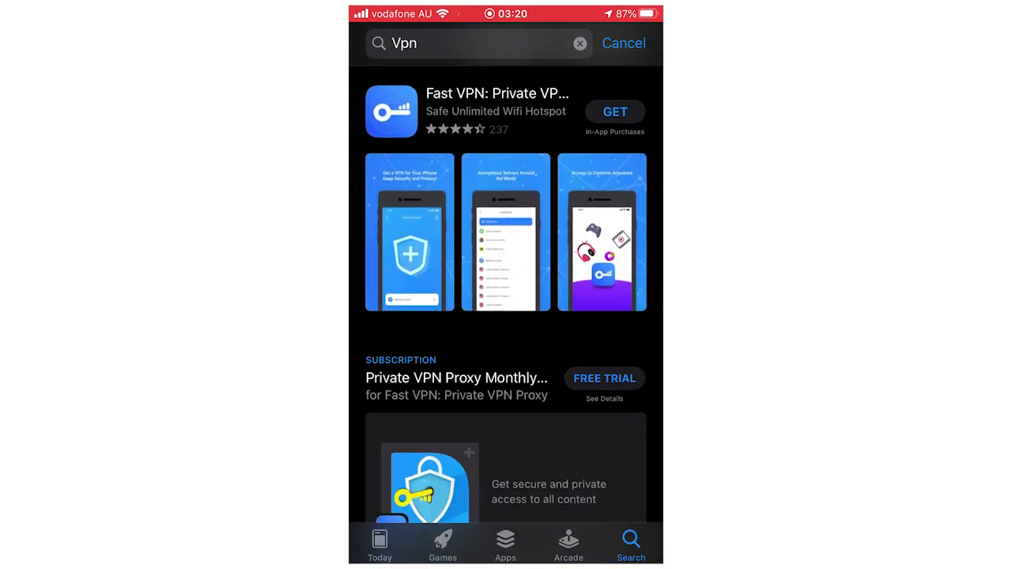
Scroll past Fast VPN to the Tunnel VPN and VPN Hotspot listings.
scroll("down", 3)
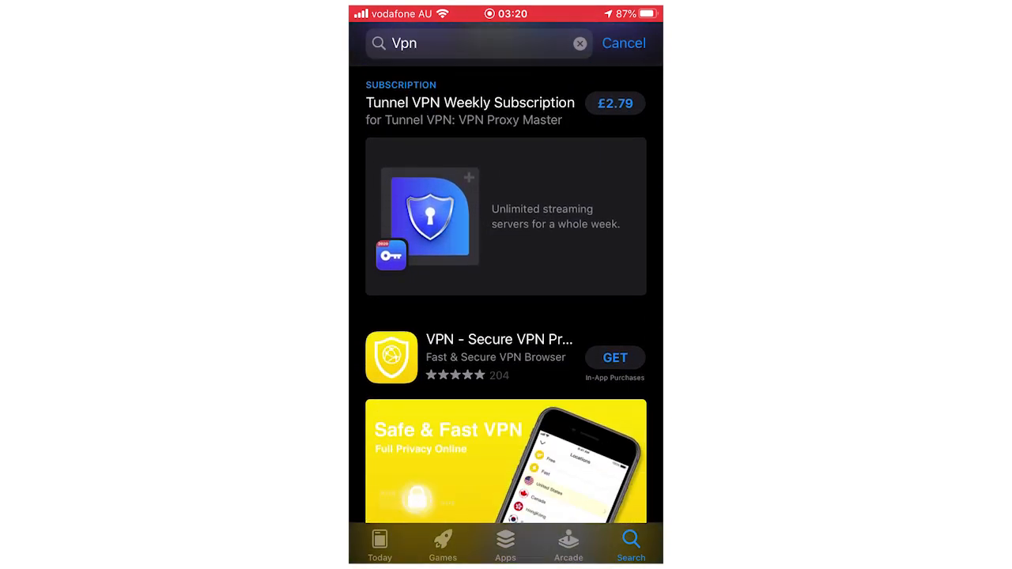
scroll("down", 3)
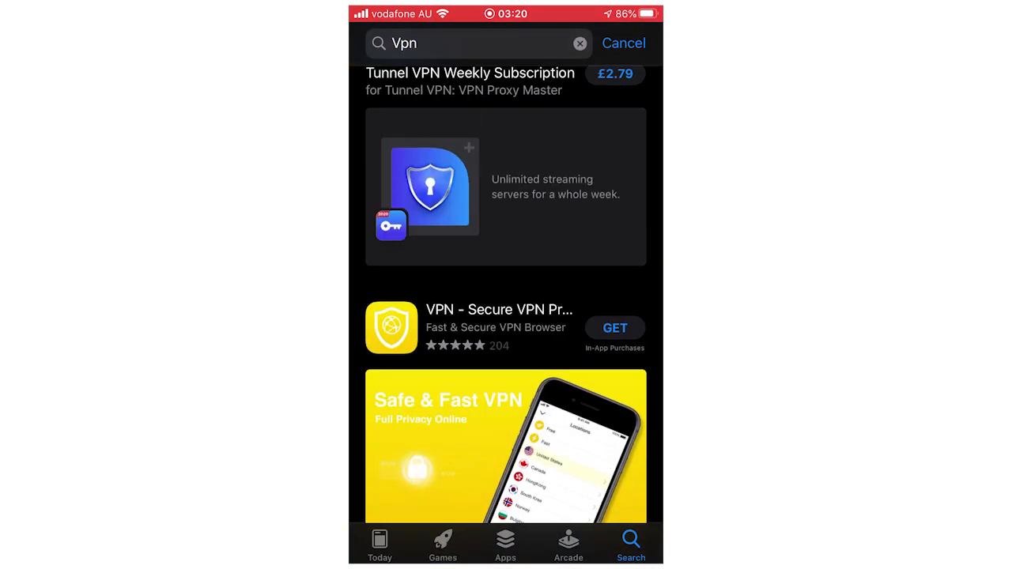
scroll("down", 3)
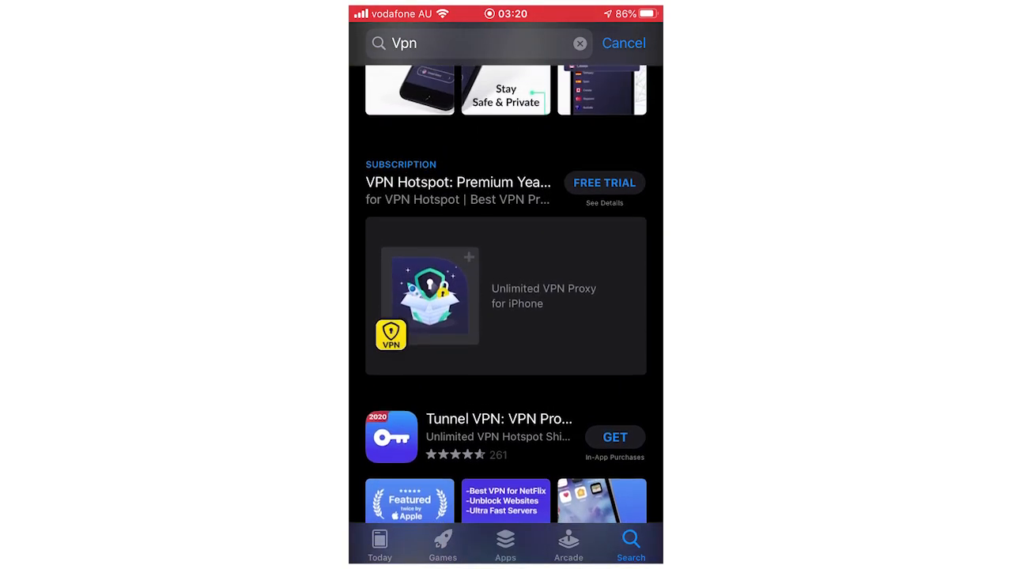
Scroll further through SkyBlueVPN to VPN Proxy Master and VPN - Fast & Unlimited.
scroll("down", 3)
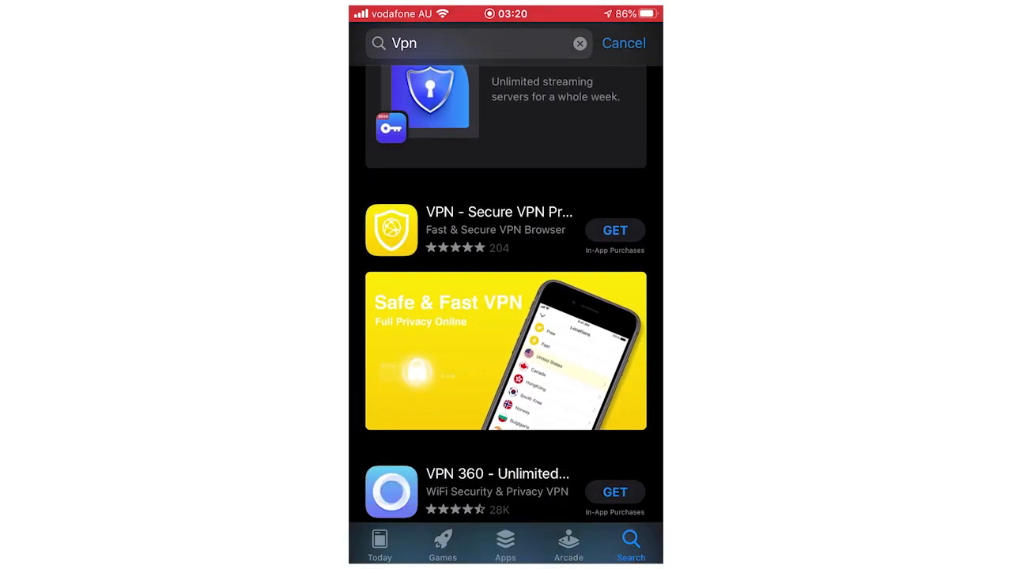
scroll("down", 3)
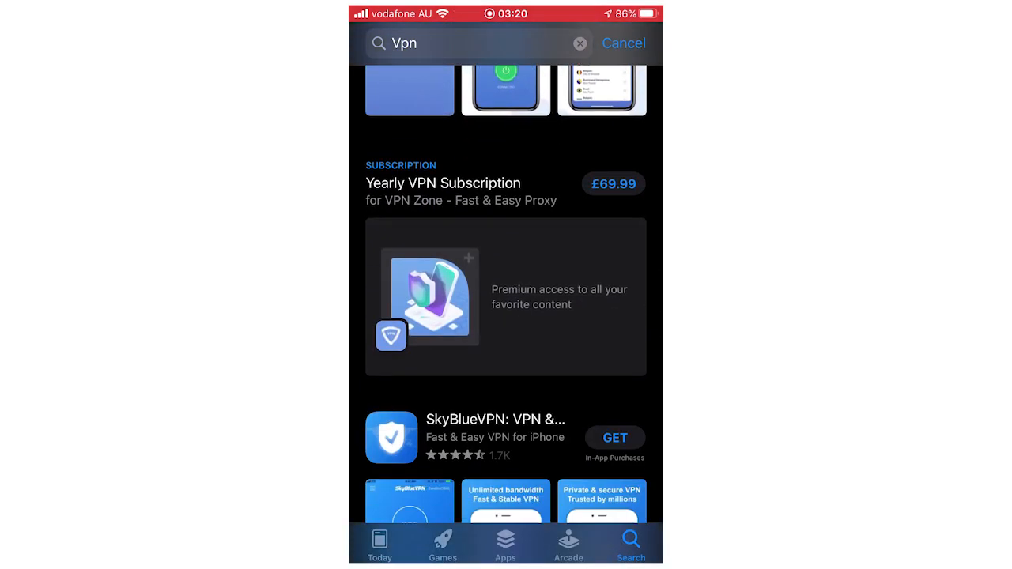
scroll("down", 3)
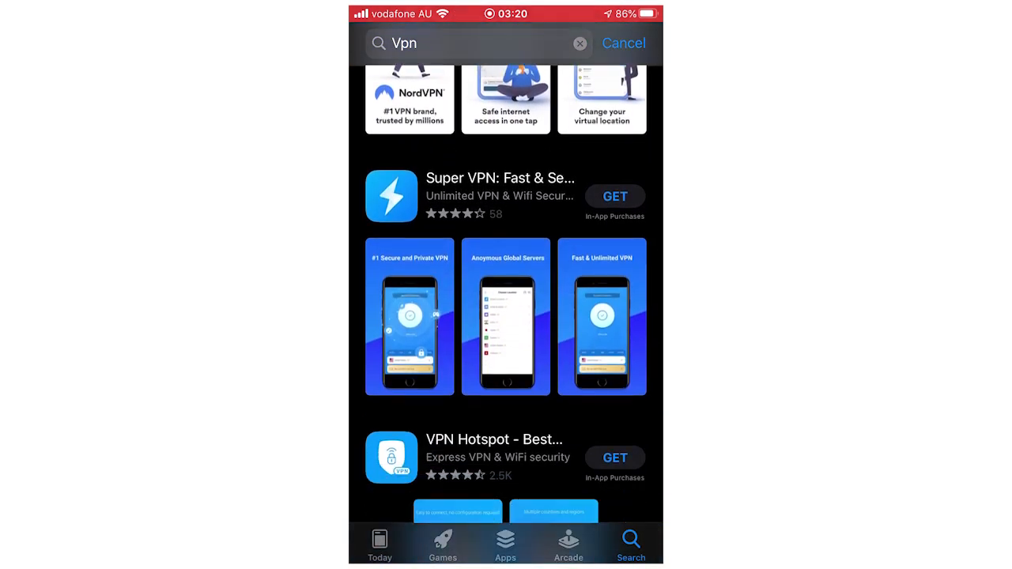
scroll("down", 3)
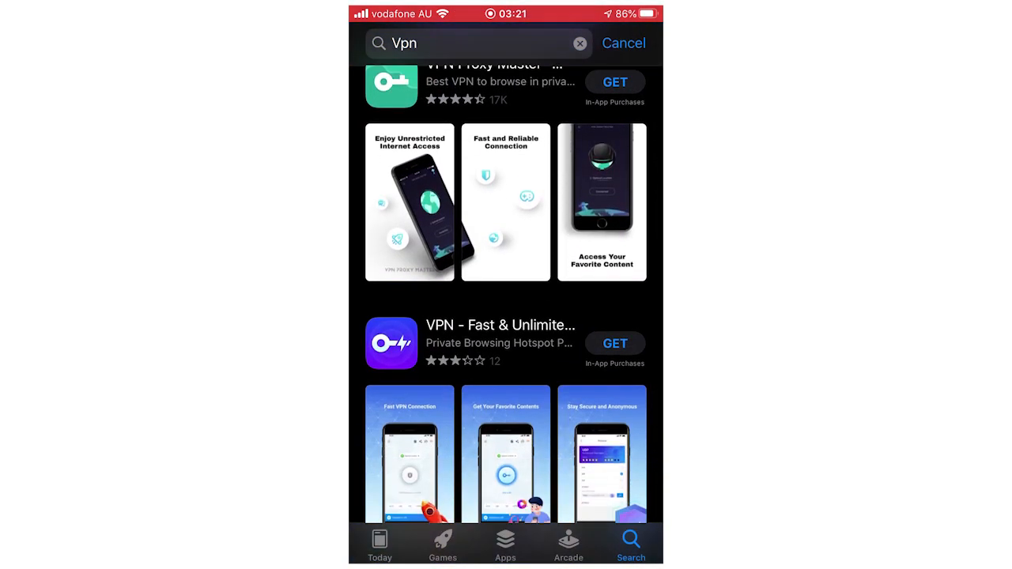